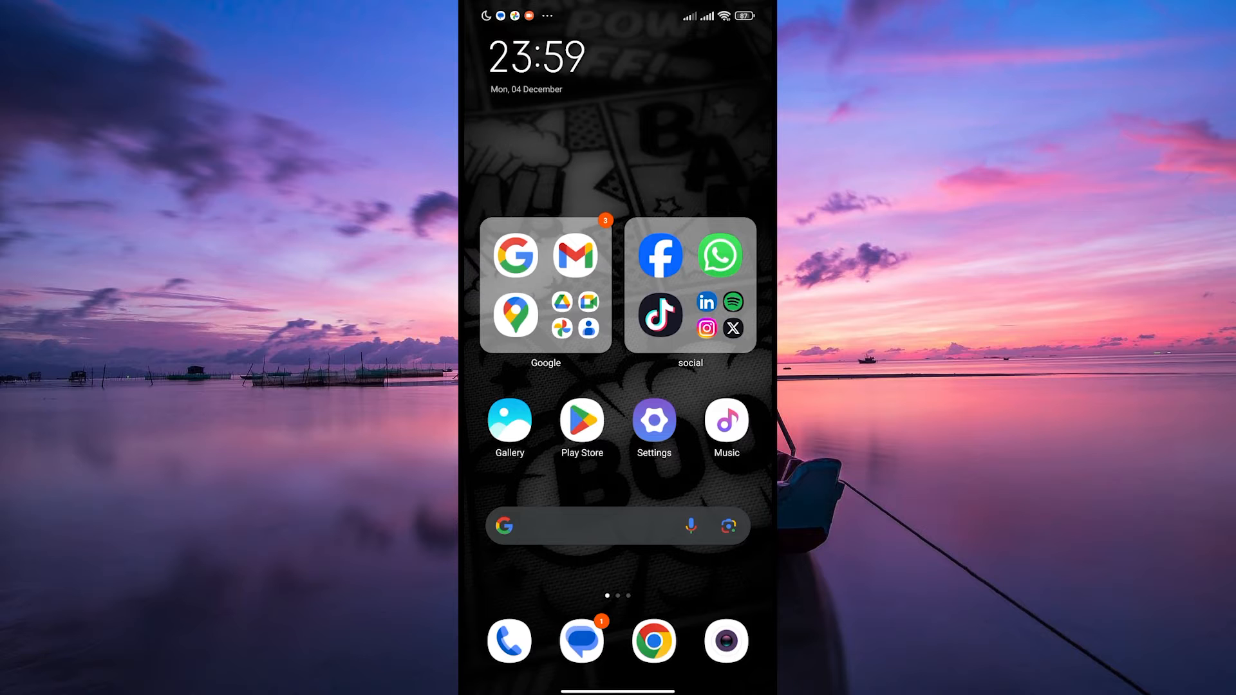
Launch Telegram from the social apps folder on the Android home screen
{"action": "left_click", "coordinate": [690, 287]}
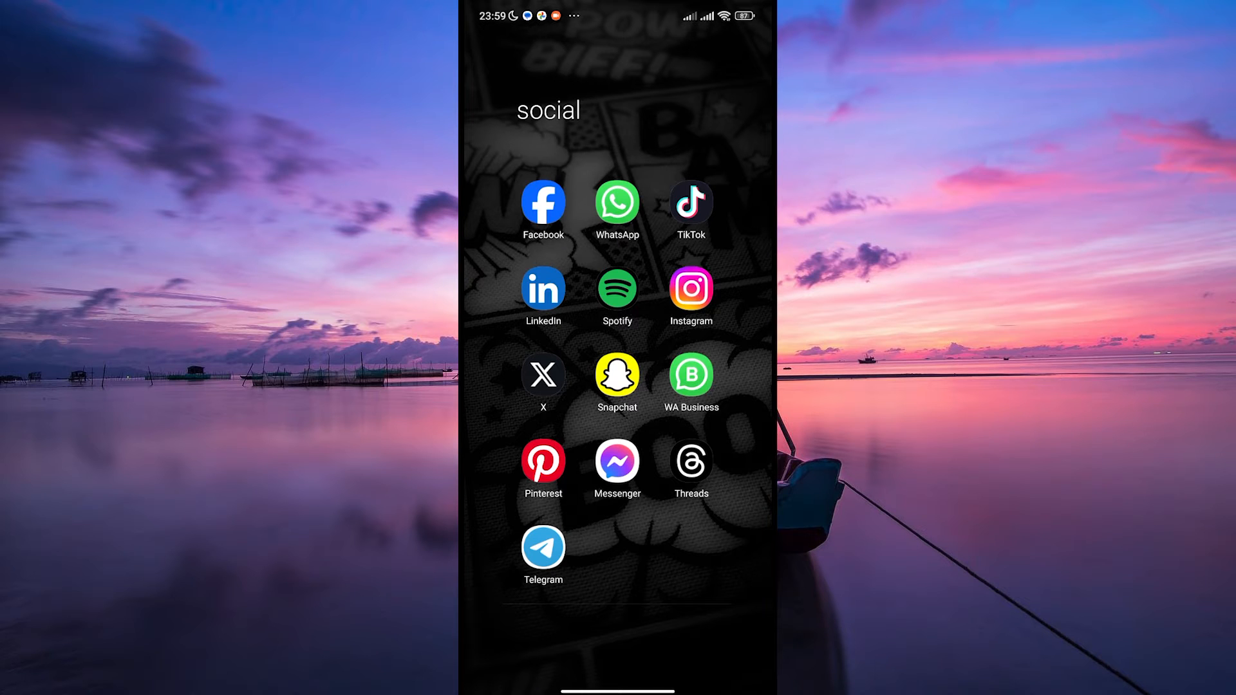
{"action": "left_click", "coordinate": [542, 547]}
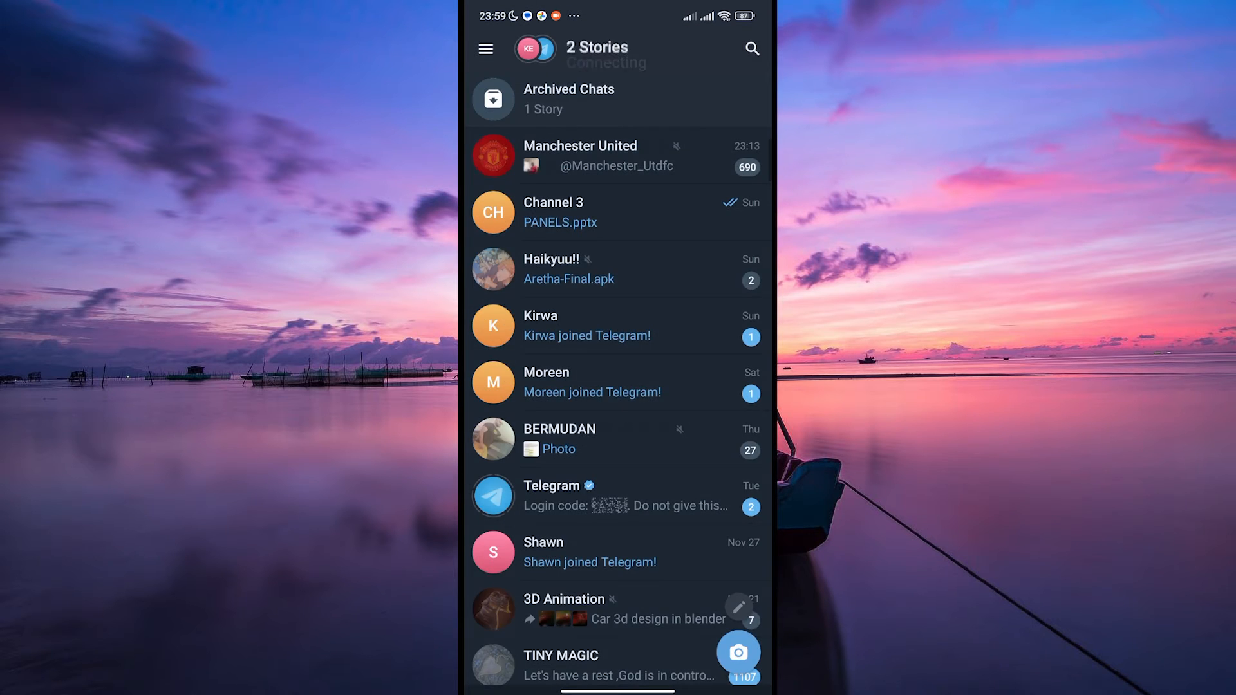
Go to Telegram Settings through the side menu to reach Data and Storage
{"action": "left_click", "coordinate": [485, 48]}
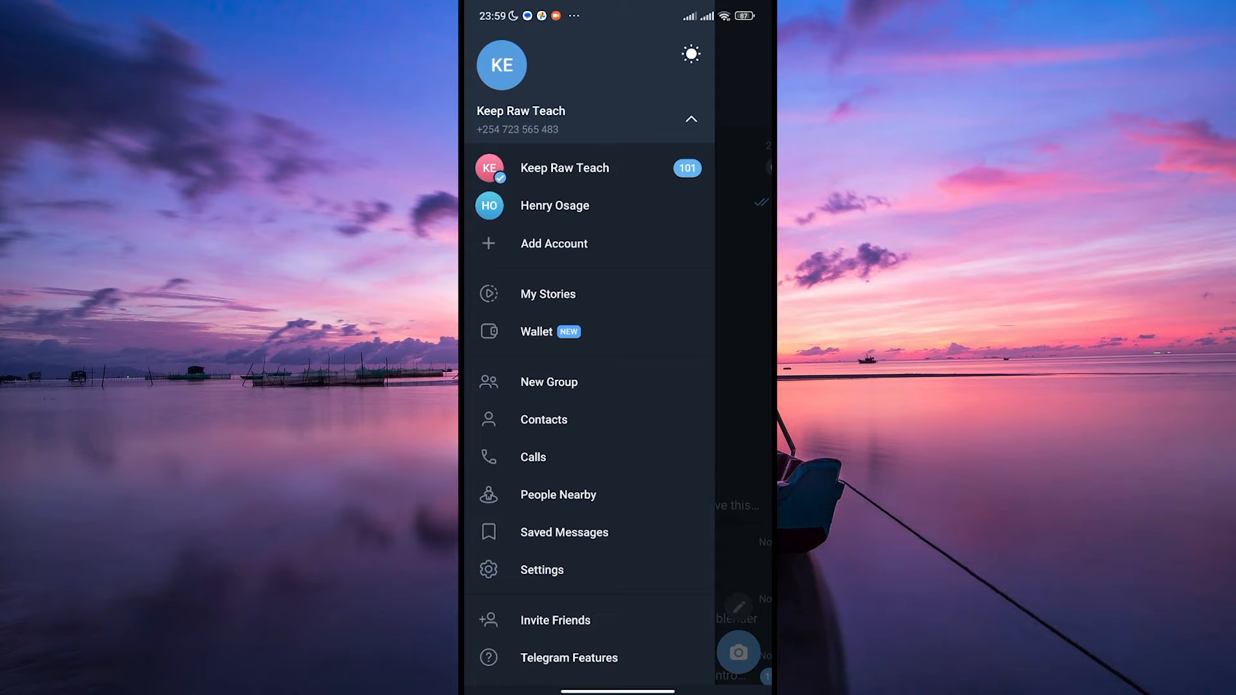
{"action": "left_click", "coordinate": [691, 118]}
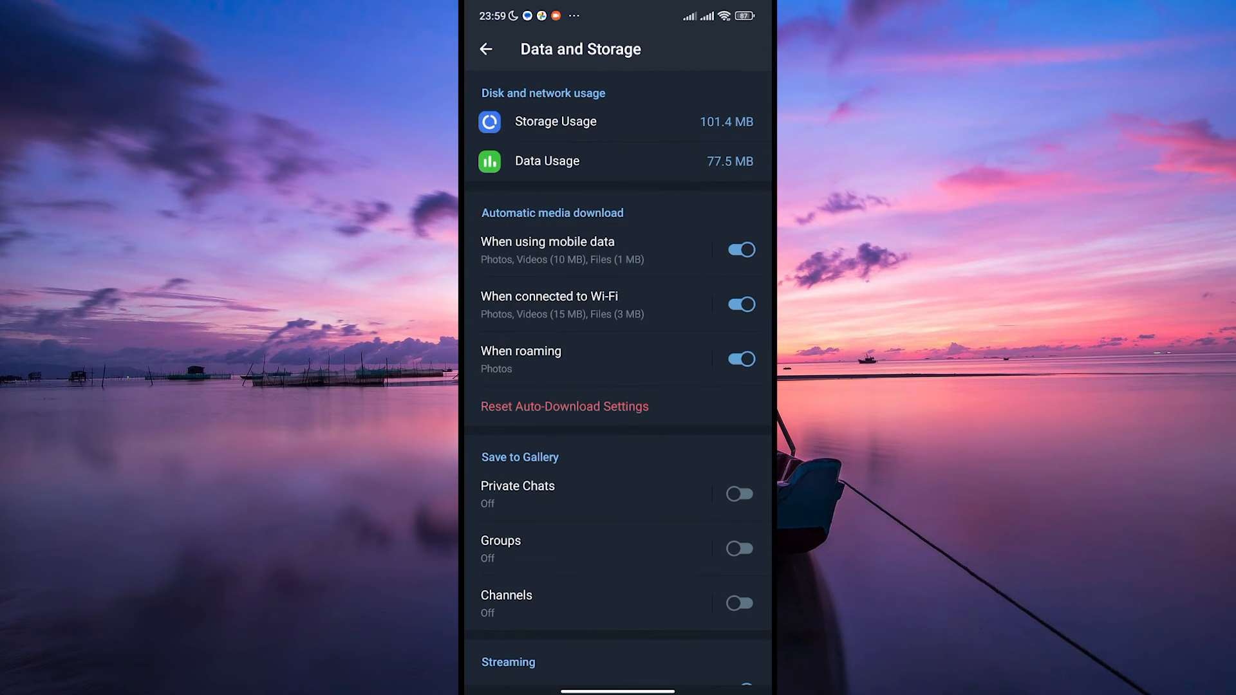
Clear the 101.4 MB cache under Storage Usage, then go back to Settings
{"action": "left_click", "coordinate": [556, 122]}
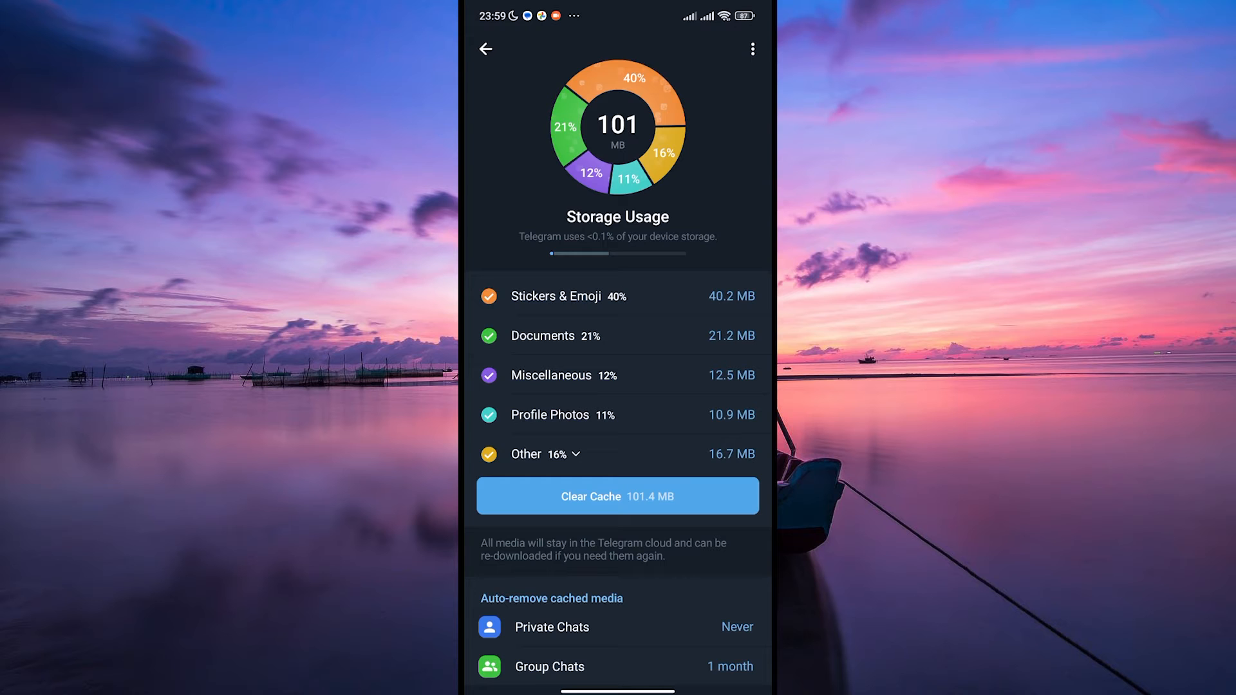
{"action": "left_click", "coordinate": [617, 496]}
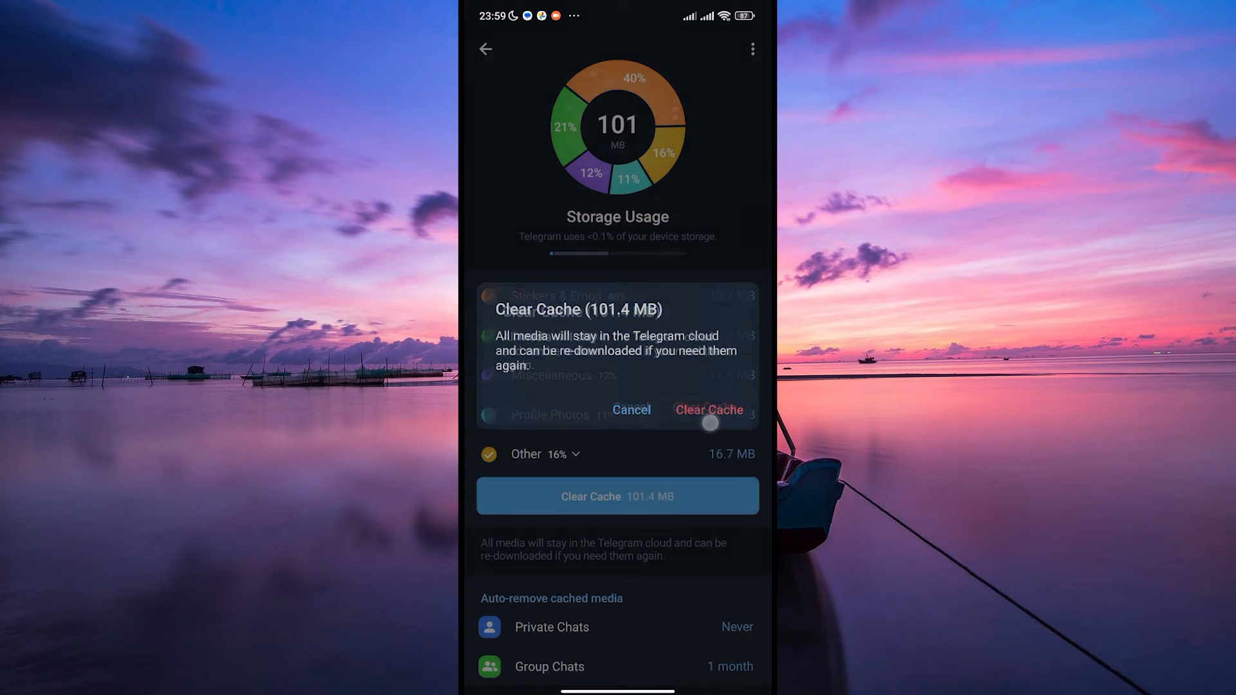
{"action": "left_click", "coordinate": [708, 410]}
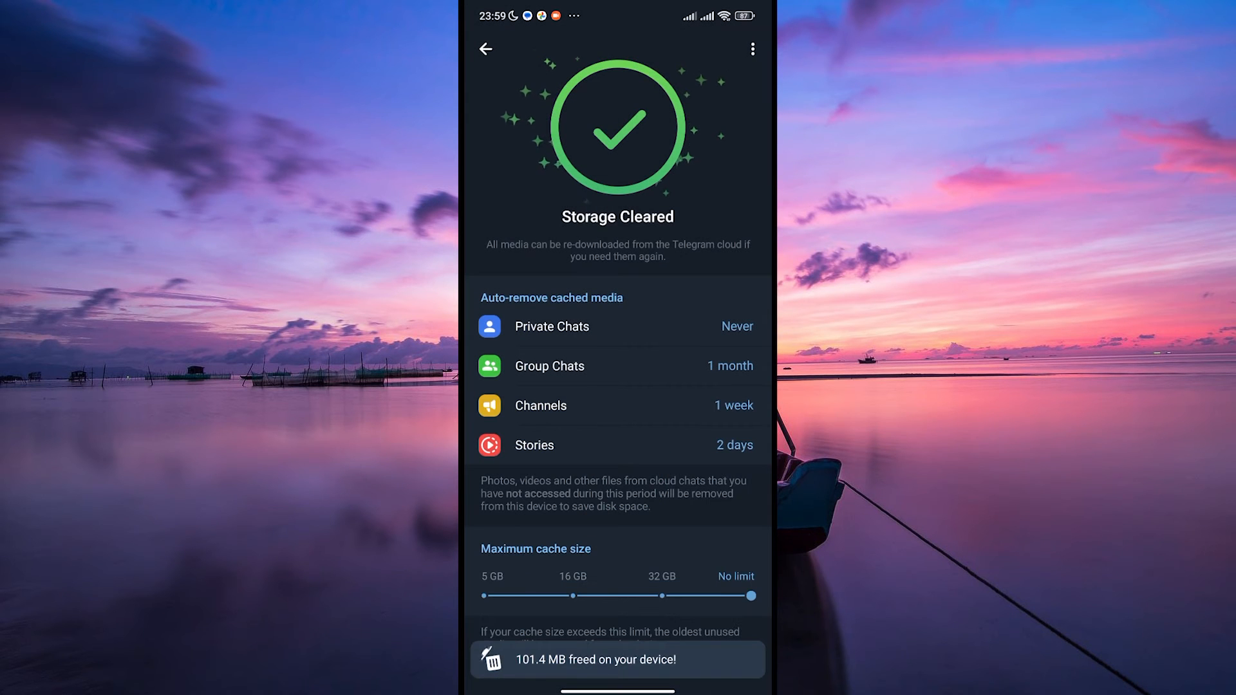
{"action": "left_click", "coordinate": [487, 48]}
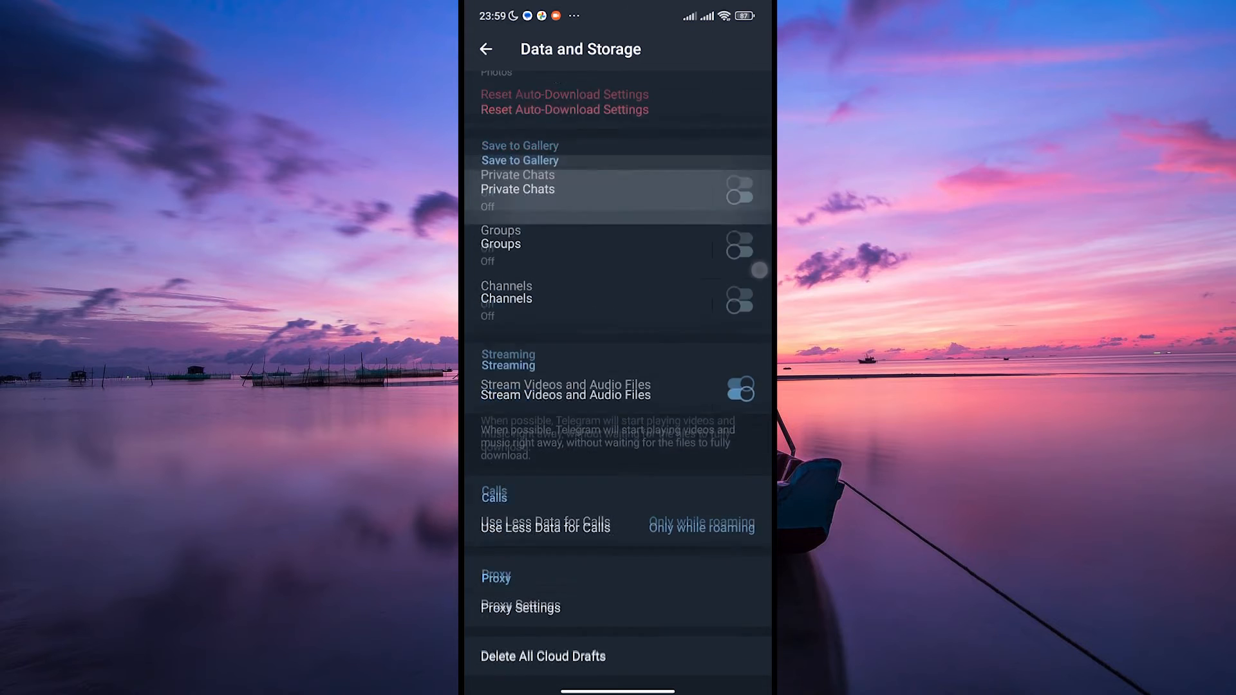
{"action": "left_click", "coordinate": [485, 49]}
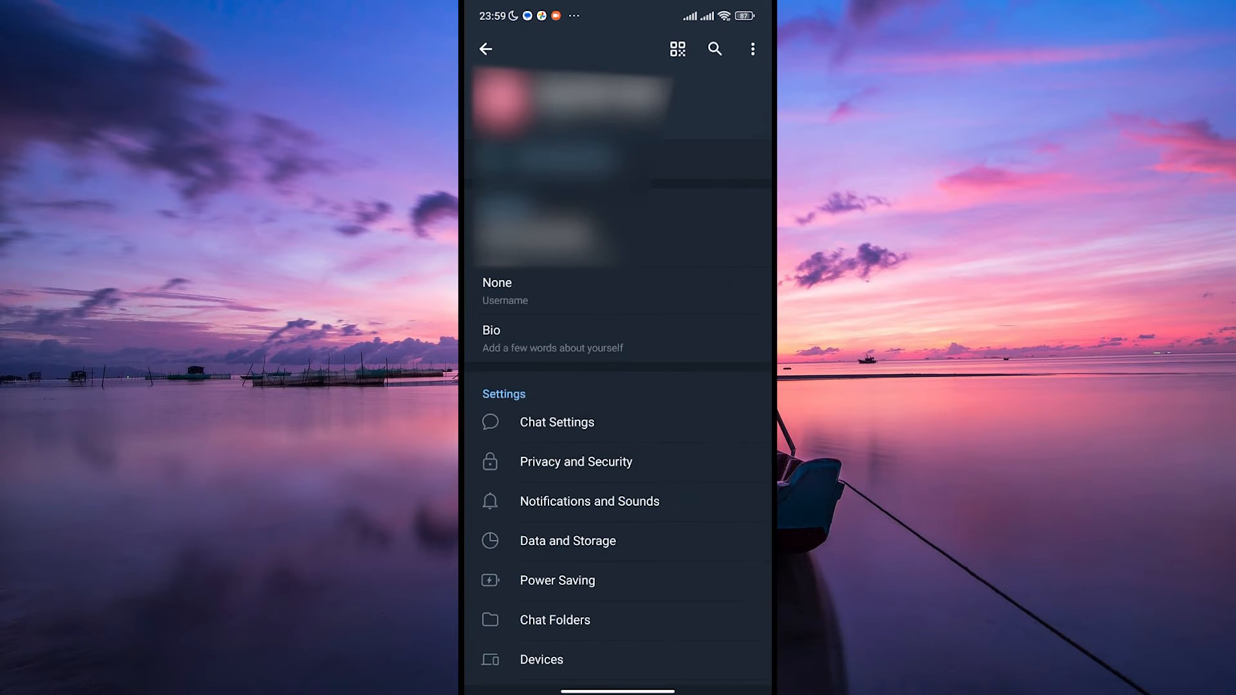
{"action": "scroll", "scroll_direction": "down", "scroll_amount": 3}
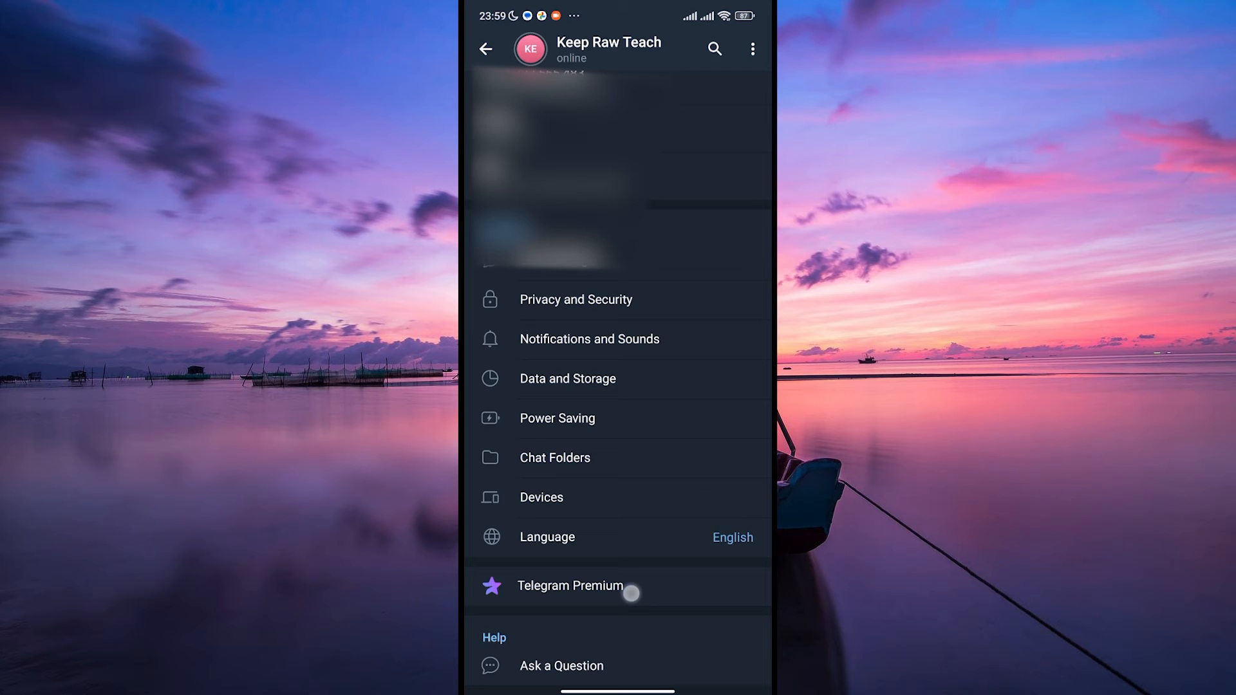
Browse Telegram Premium features and select the KES700.00 Monthly plan instead of Annual
{"action": "left_click", "coordinate": [569, 586]}
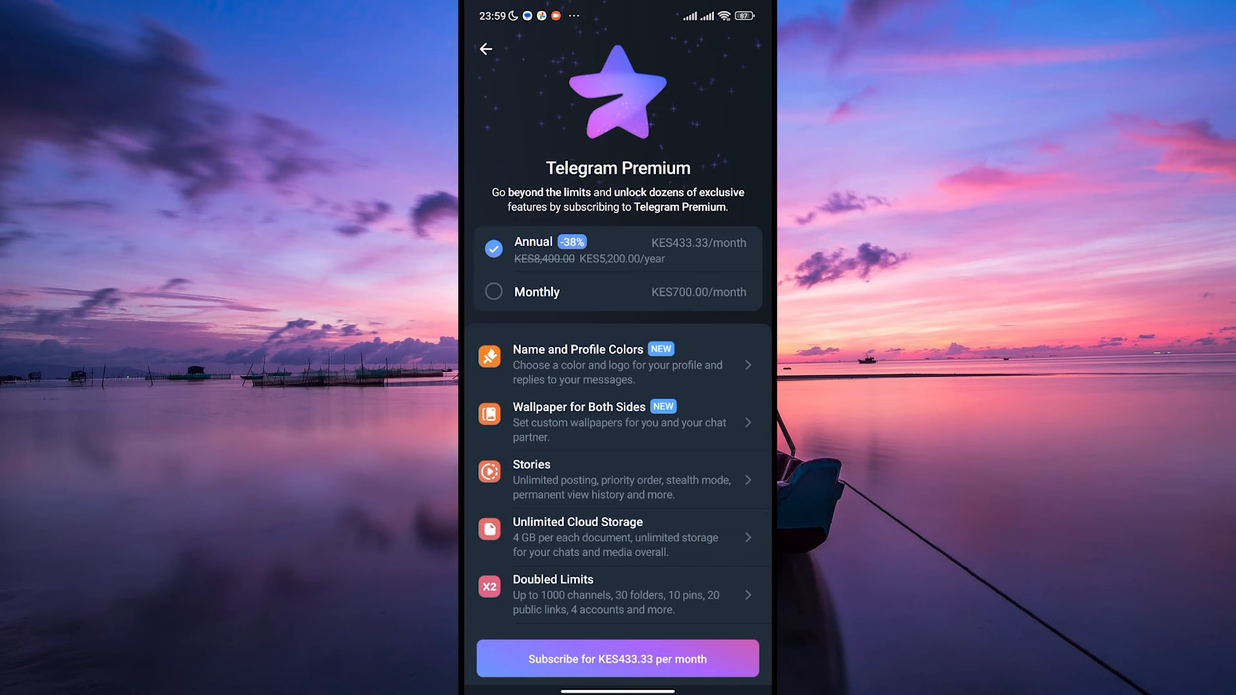
{"action": "scroll", "scroll_direction": "down", "scroll_amount": 3}
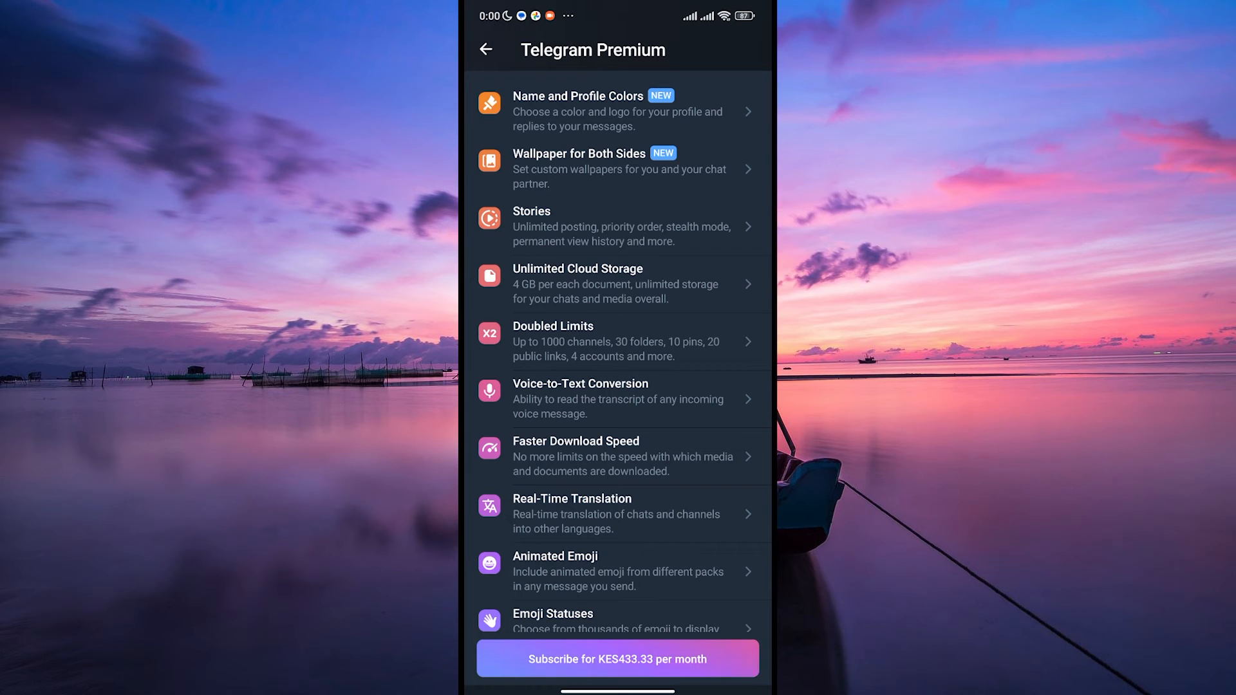
{"action": "scroll", "scroll_direction": "down", "scroll_amount": 3}
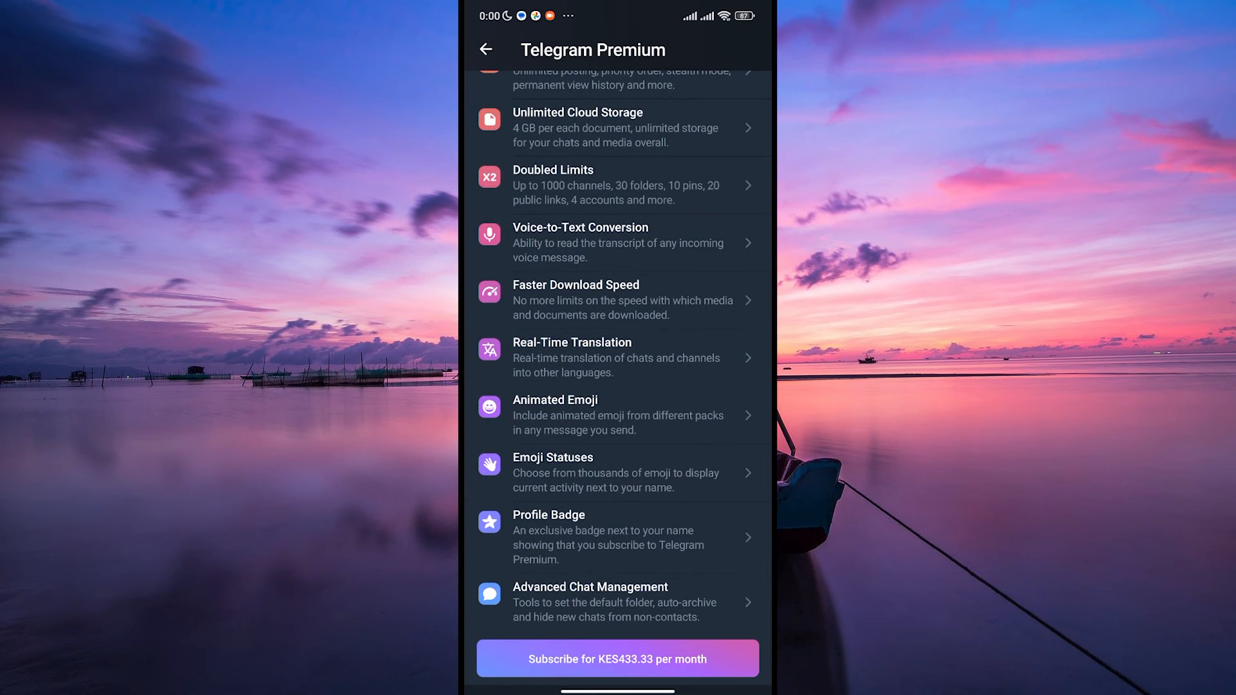
{"action": "scroll", "scroll_direction": "down", "scroll_amount": 3}
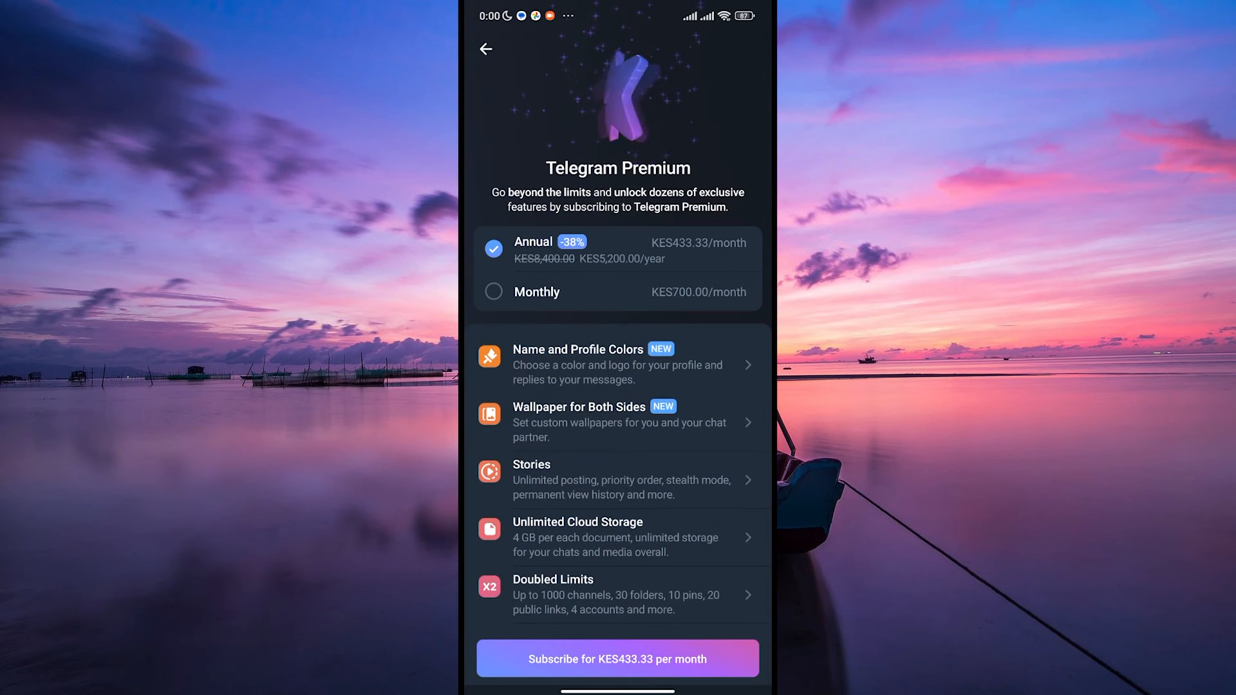
{"action": "left_click", "coordinate": [536, 292]}
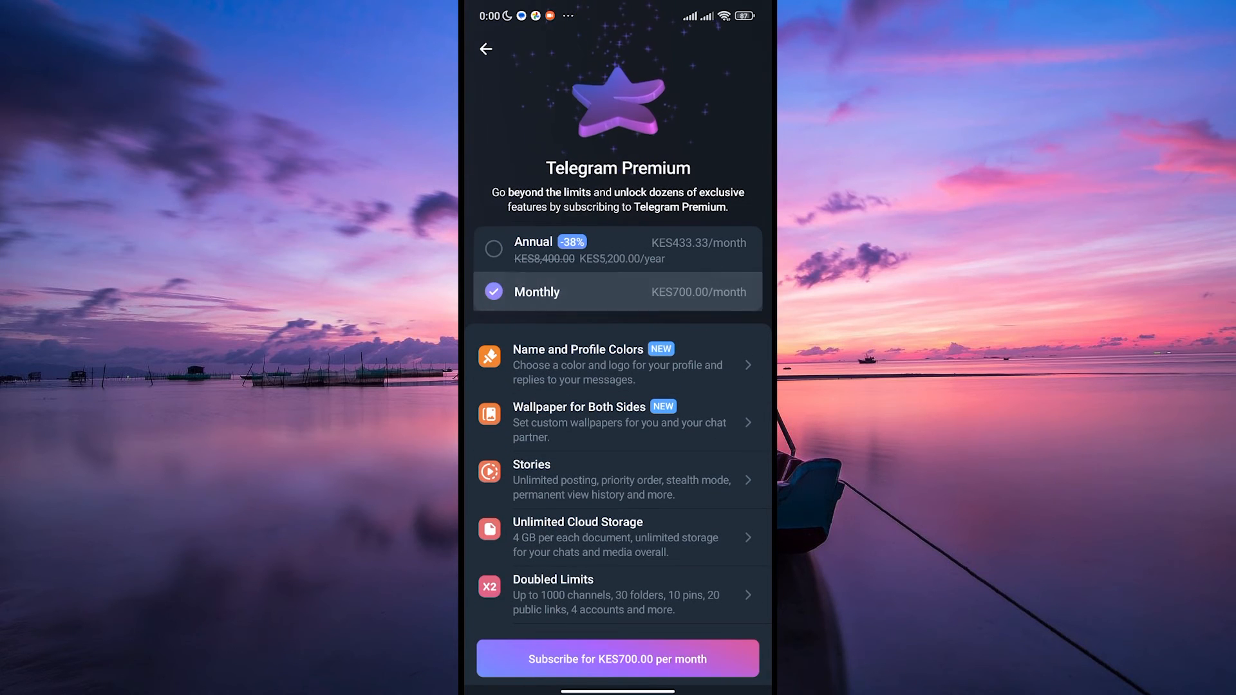
{"action": "scroll", "scroll_direction": "down", "scroll_amount": 3}
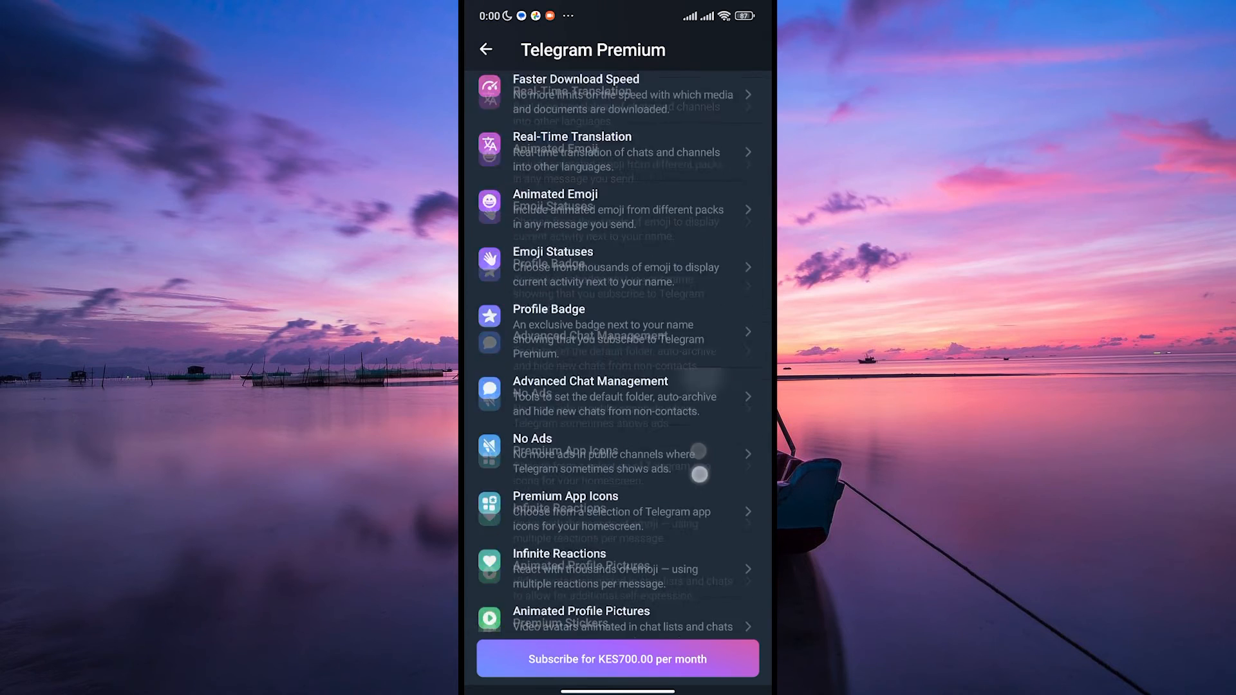